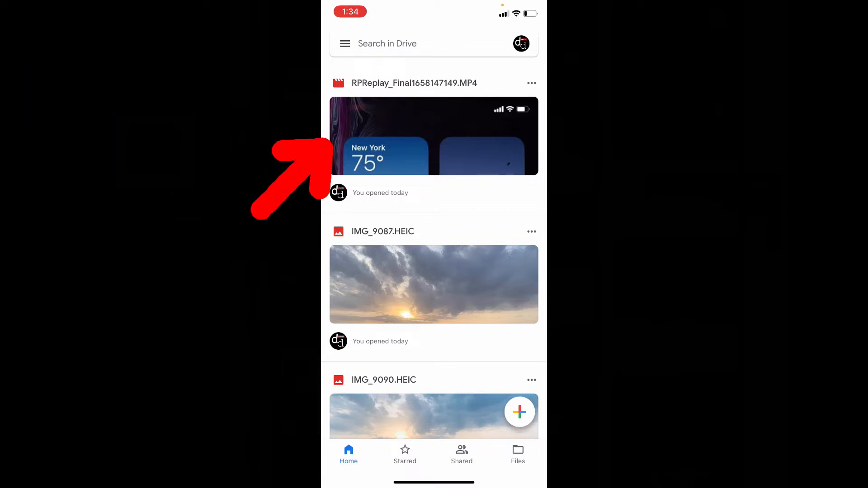
{"action": "mouse_move", "coordinate": [576, 133]}
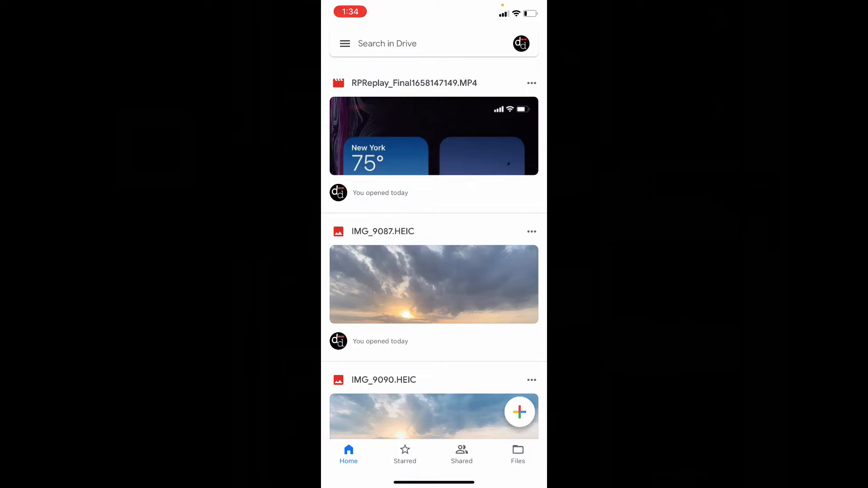
Send a copy of the screen recording video from Drive to Save to Files under On My iPhone
{"action": "left_click", "coordinate": [531, 82]}
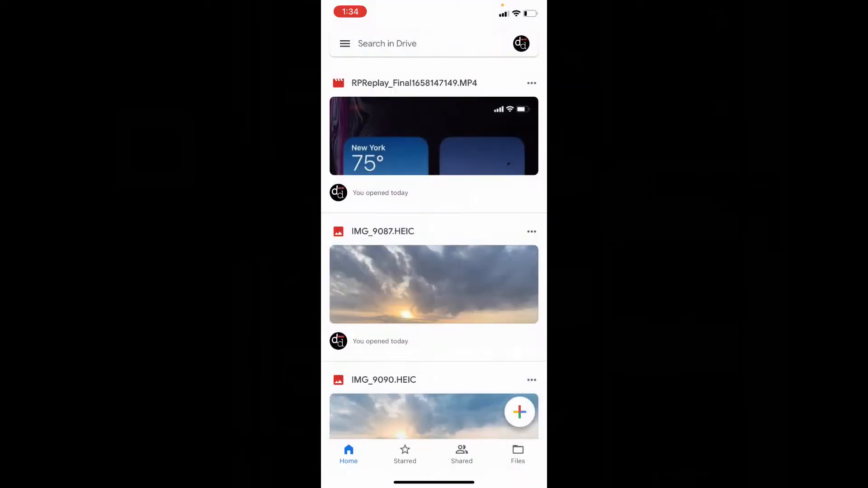
{"action": "left_click", "coordinate": [531, 83]}
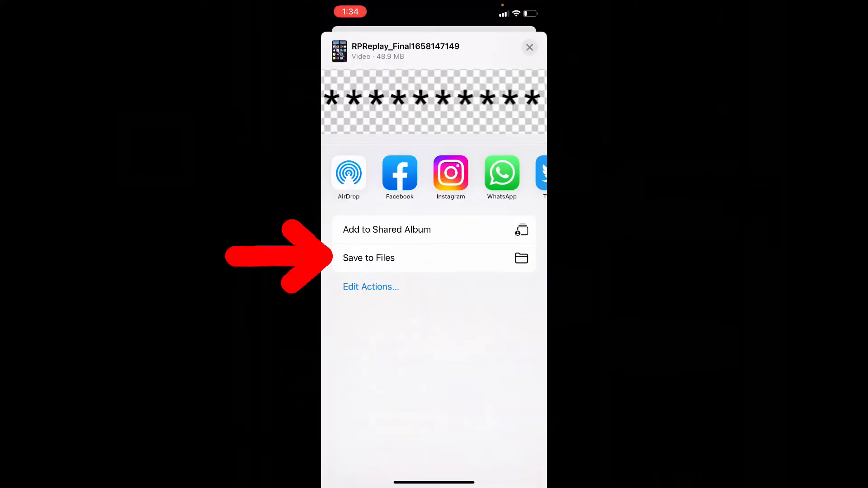
{"action": "left_click", "coordinate": [369, 258]}
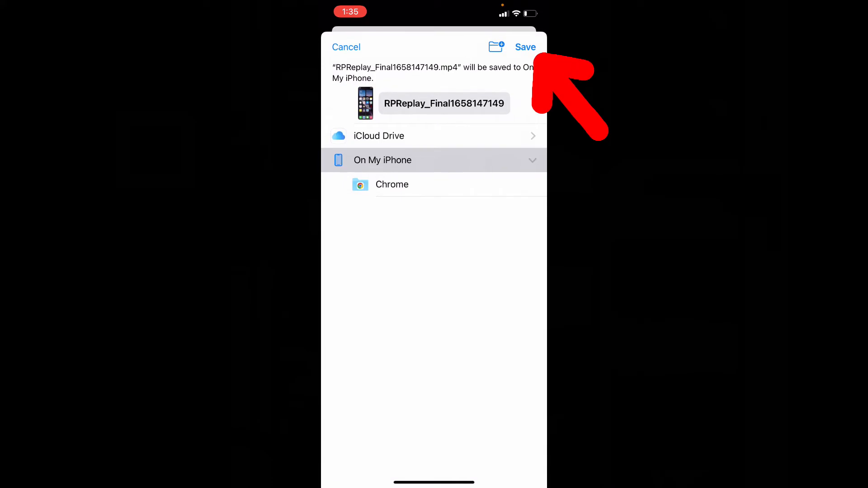
{"action": "left_click", "coordinate": [524, 47]}
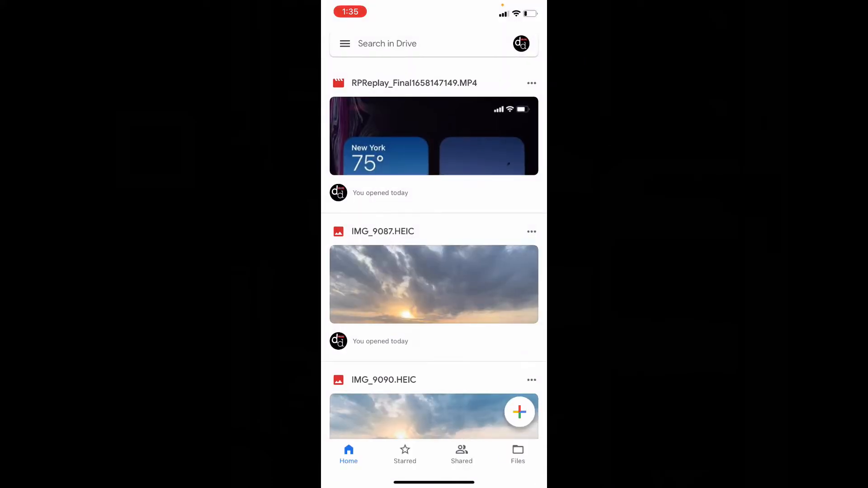
Leave Drive for the Files app and browse into the On My iPhone location
{"action": "key", "text": "home"}
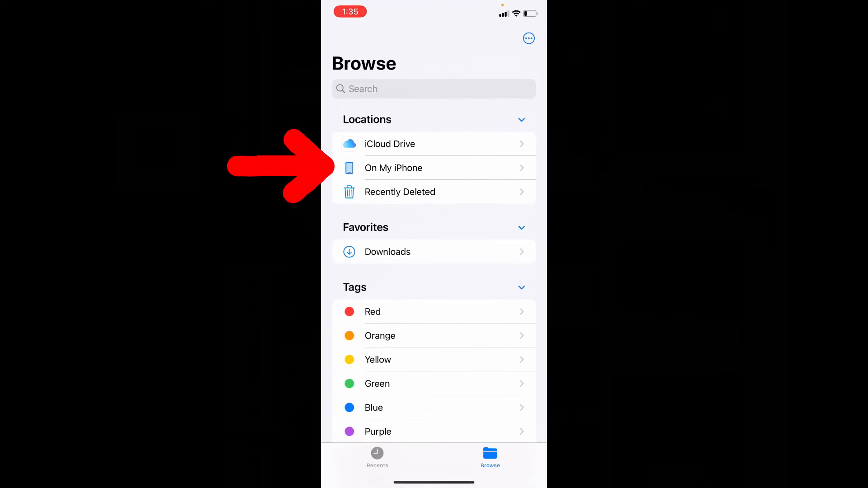
{"action": "left_click", "coordinate": [393, 168]}
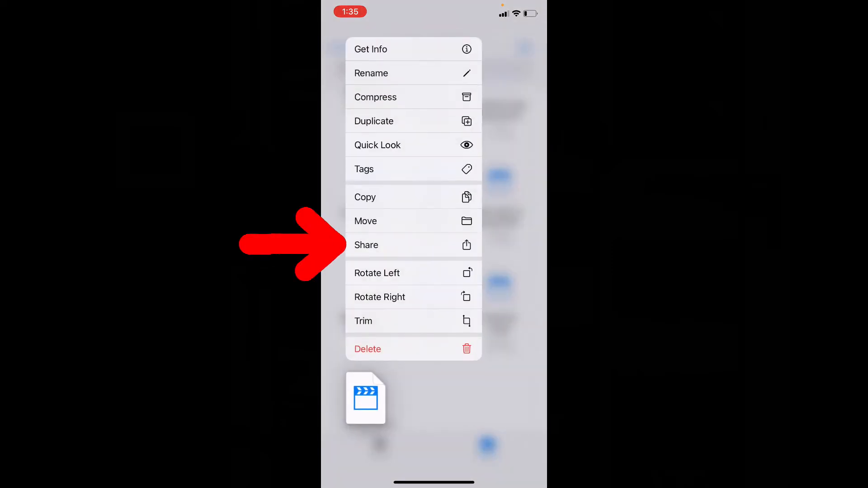
Share the saved video from Files and use Save Video to add it to the camera roll
{"action": "left_click", "coordinate": [367, 245]}
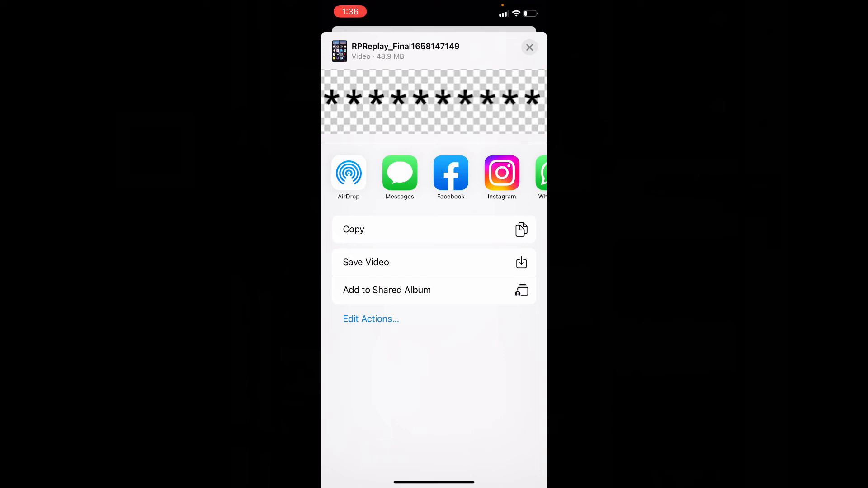
{"action": "left_click", "coordinate": [529, 47]}
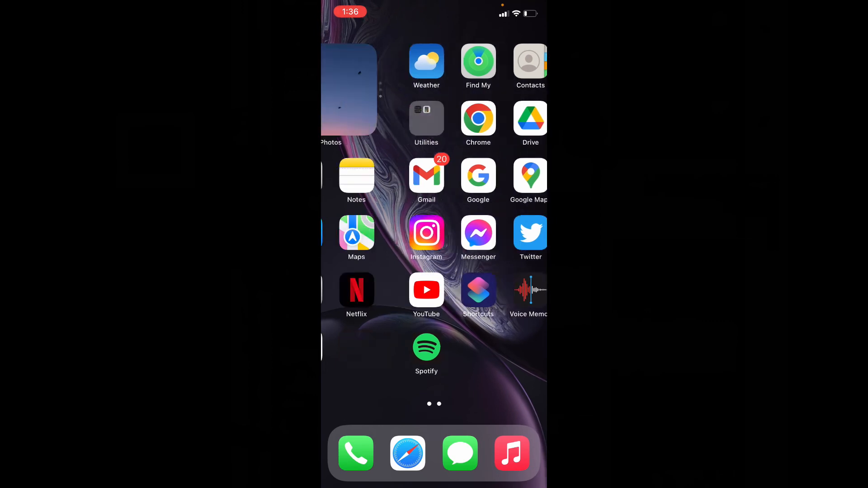
Launch Photos, play the newly saved screen recording and pause it
{"action": "left_click", "coordinate": [332, 88]}
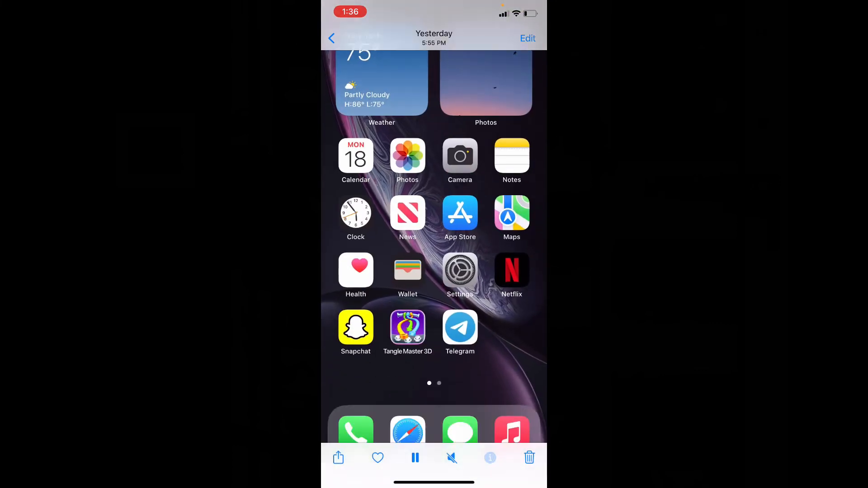
{"action": "left_click", "coordinate": [415, 457]}
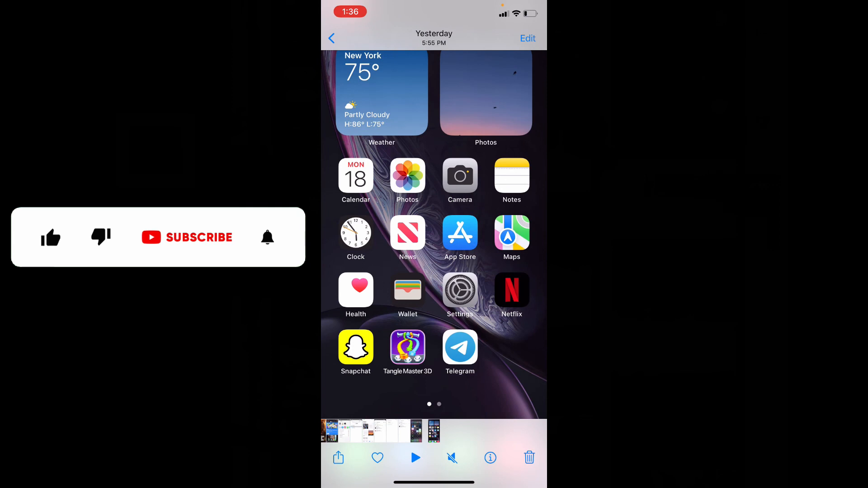